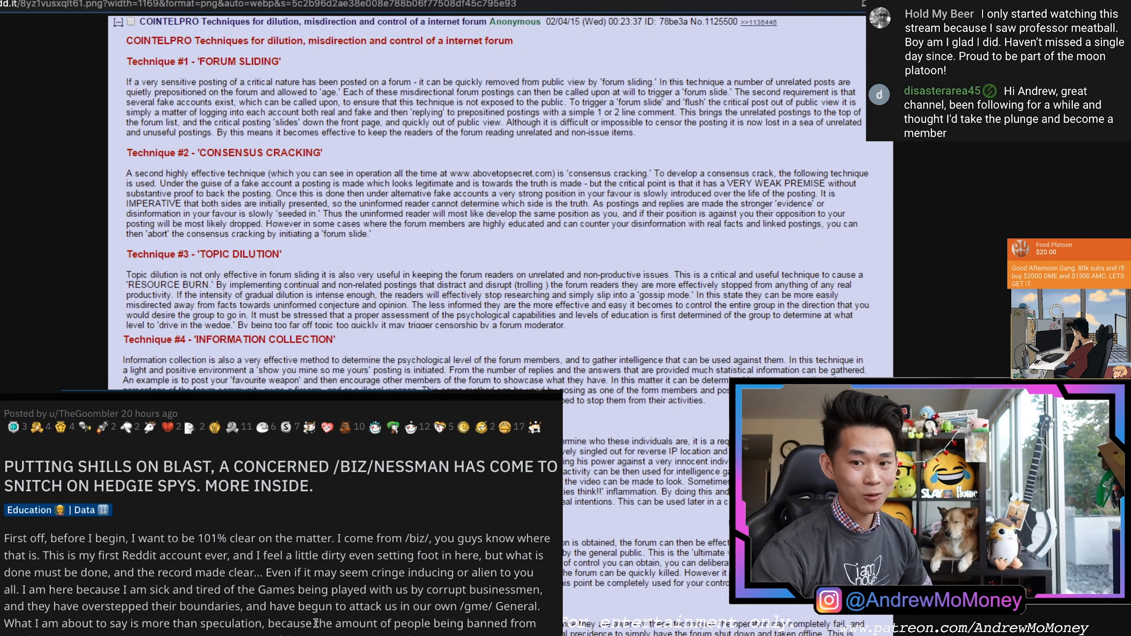
# - Scroll past the post's opening body text down to the stickied comment
pyautogui.scroll(-3)
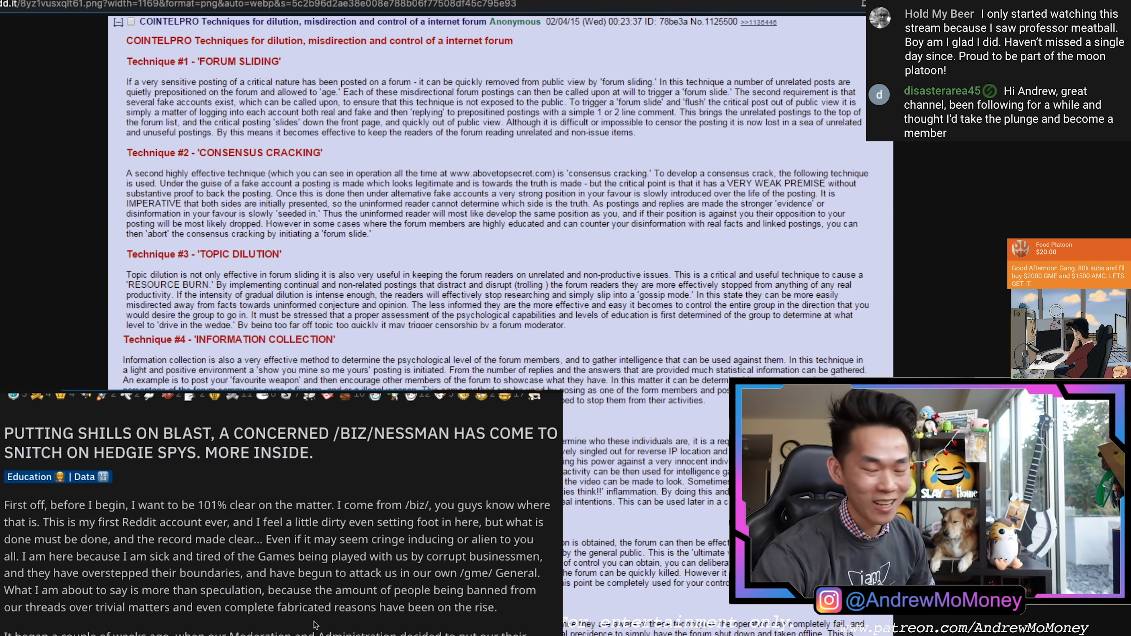
pyautogui.moveTo(516, 598)
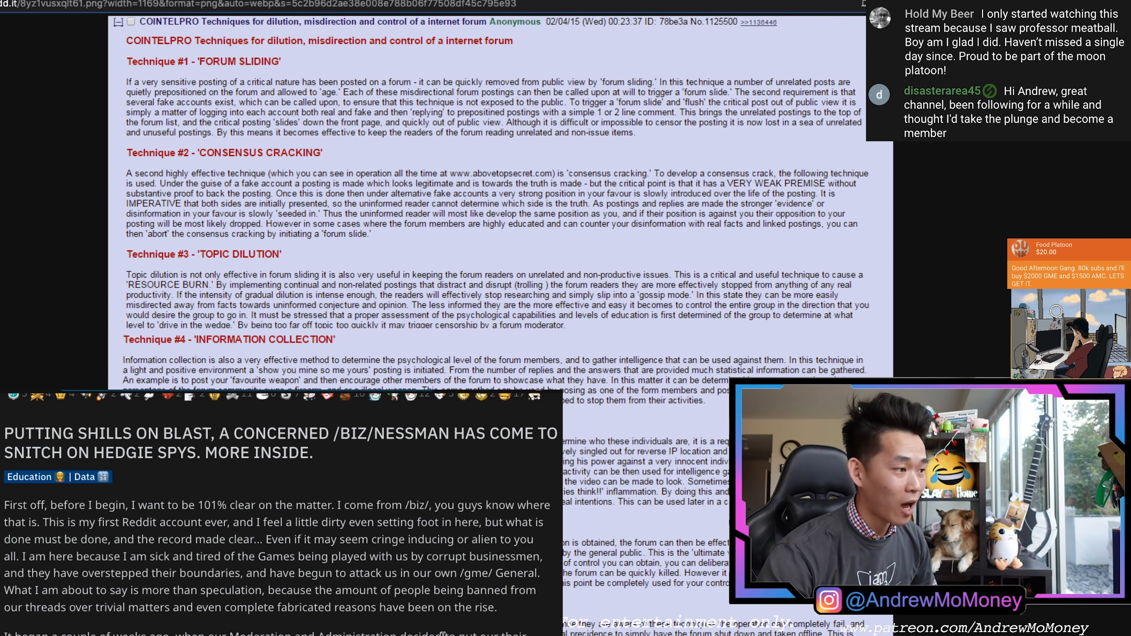
pyautogui.scroll(-3)
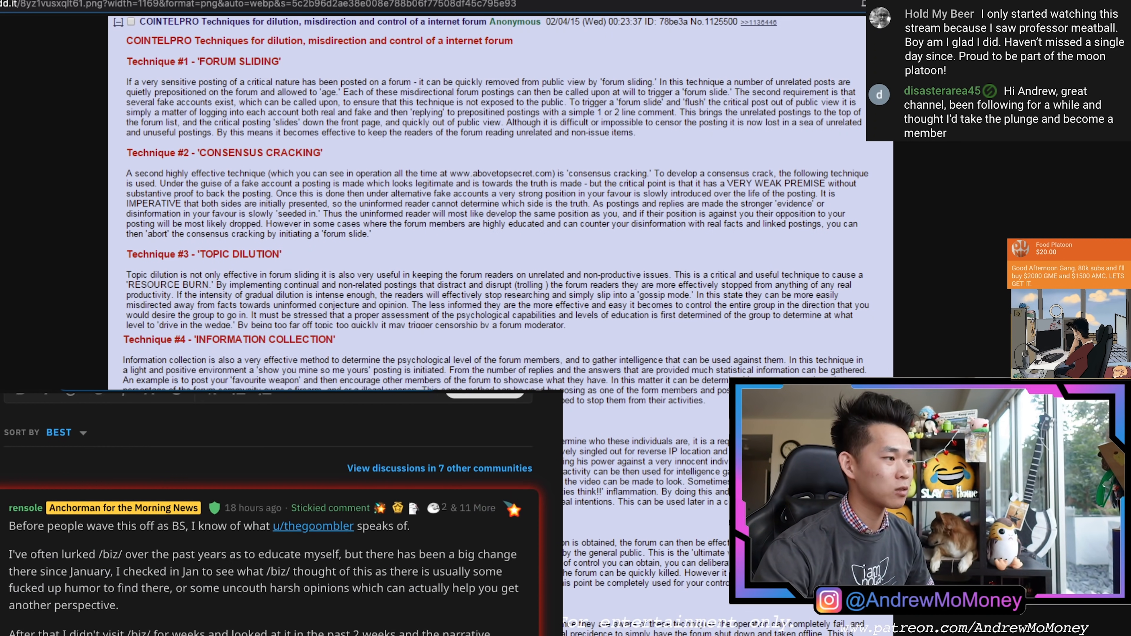
# - Scroll through the stickied comment on bad actors, then back toward the post title
pyautogui.scroll(-3)
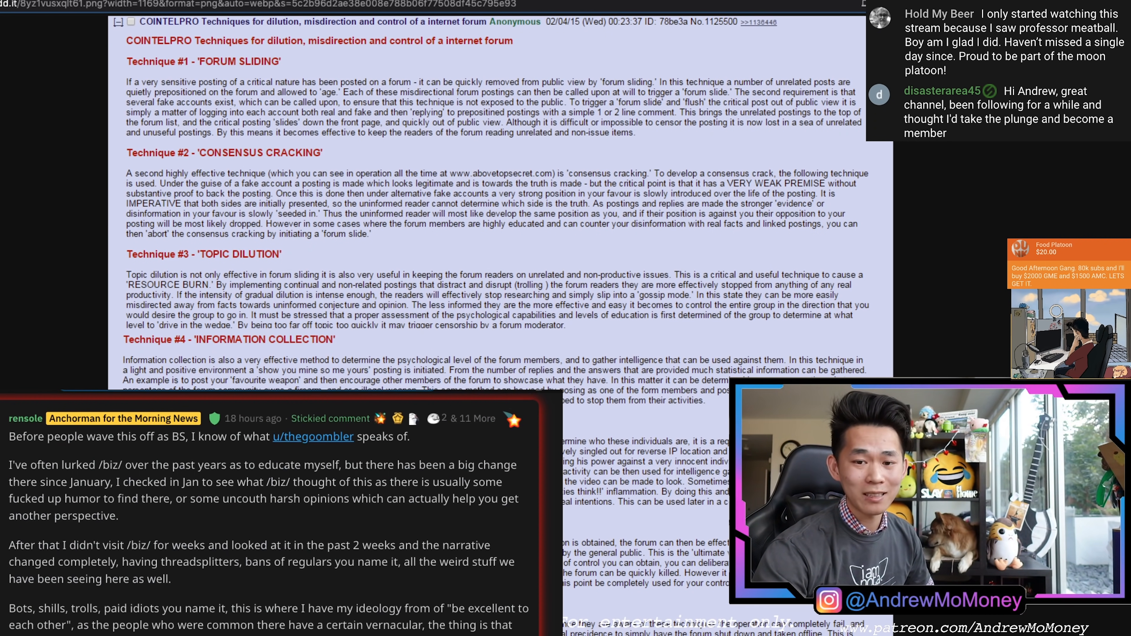
pyautogui.moveTo(188, 490)
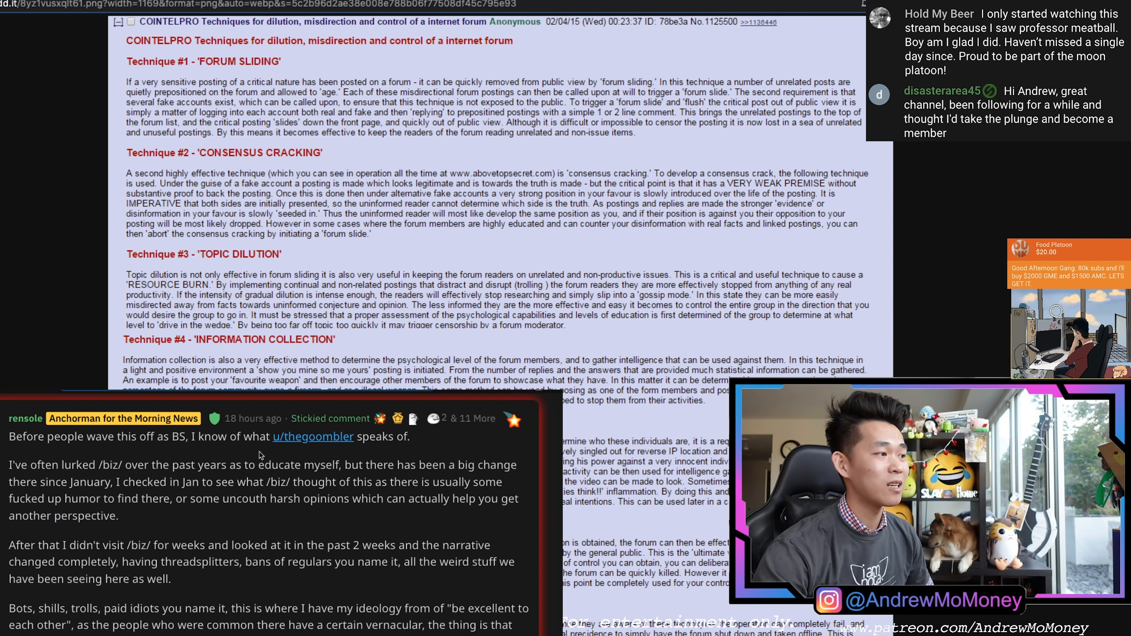
pyautogui.moveTo(111, 533)
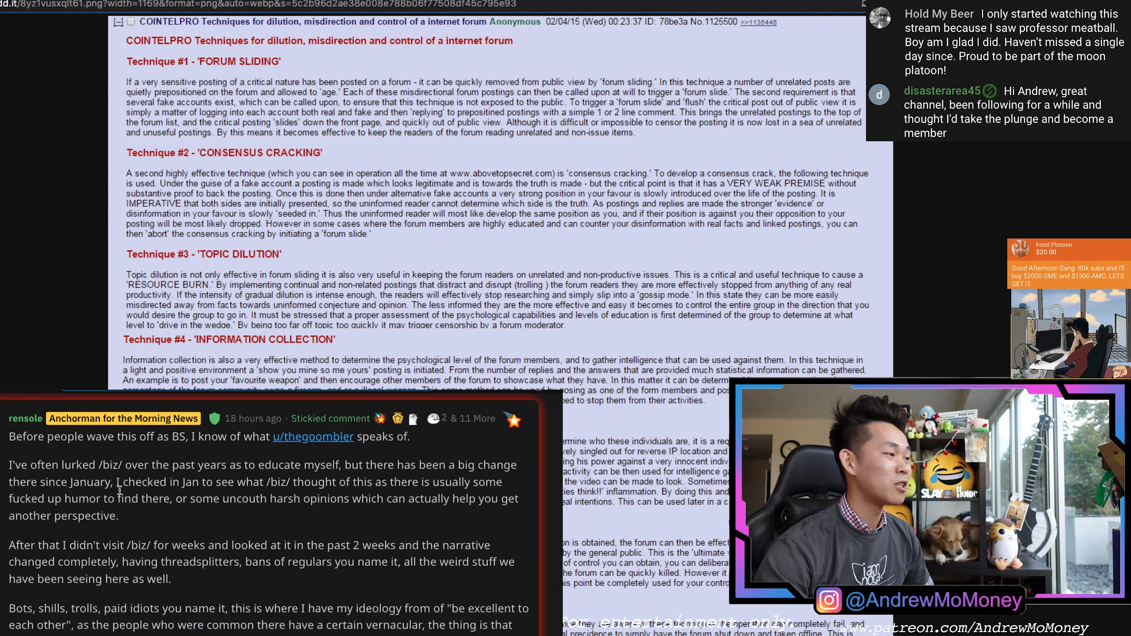
pyautogui.moveTo(275, 499)
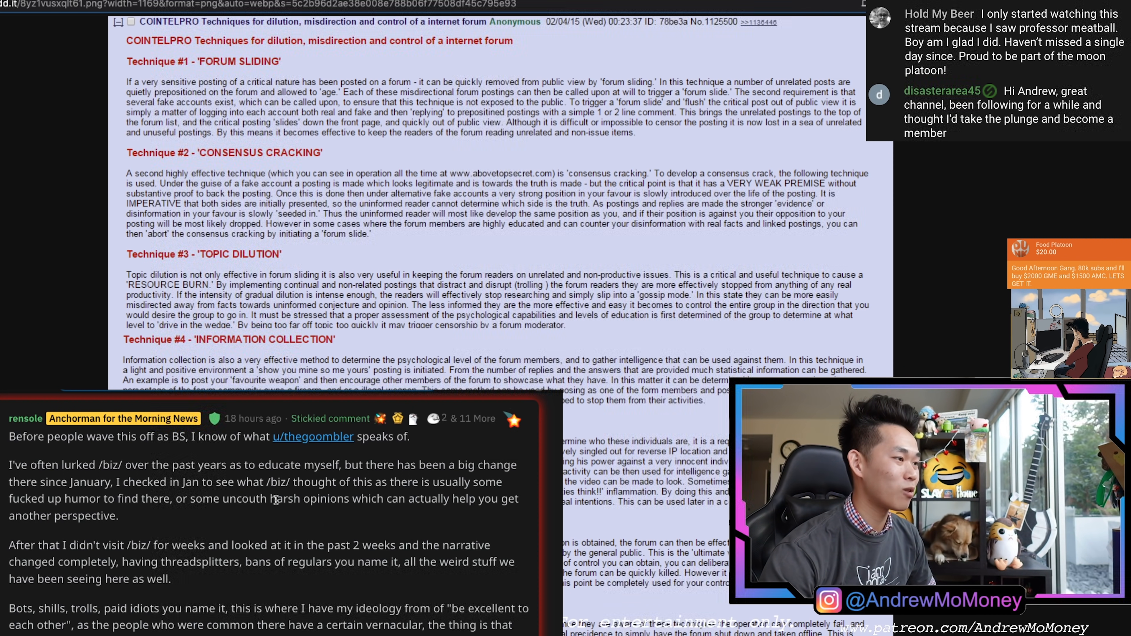
pyautogui.moveTo(352, 535)
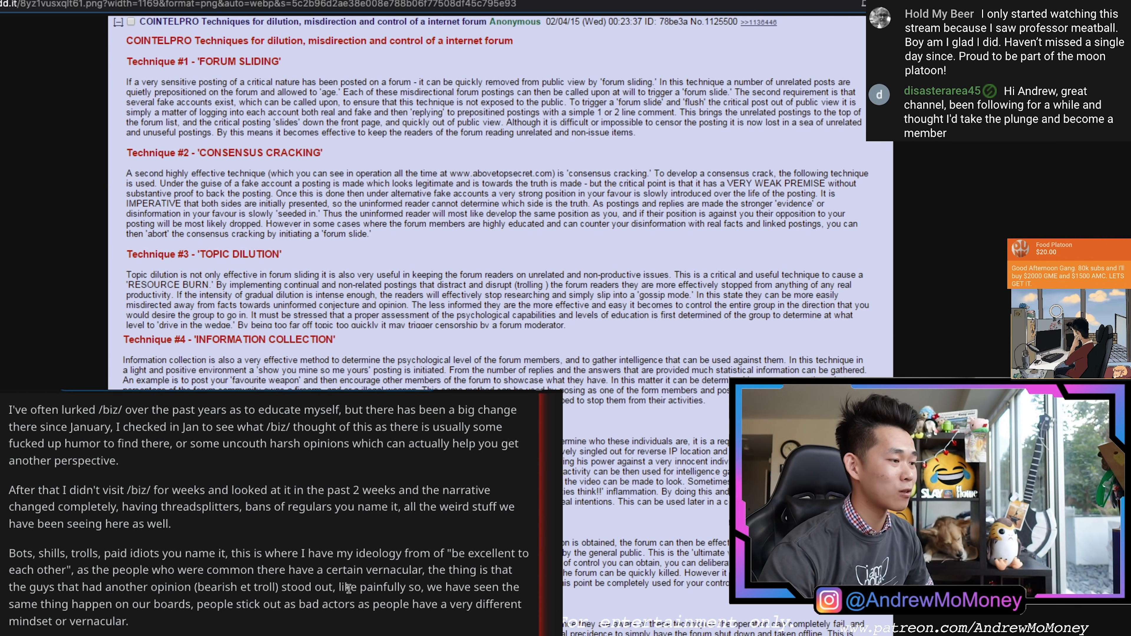
pyautogui.scroll(-3)
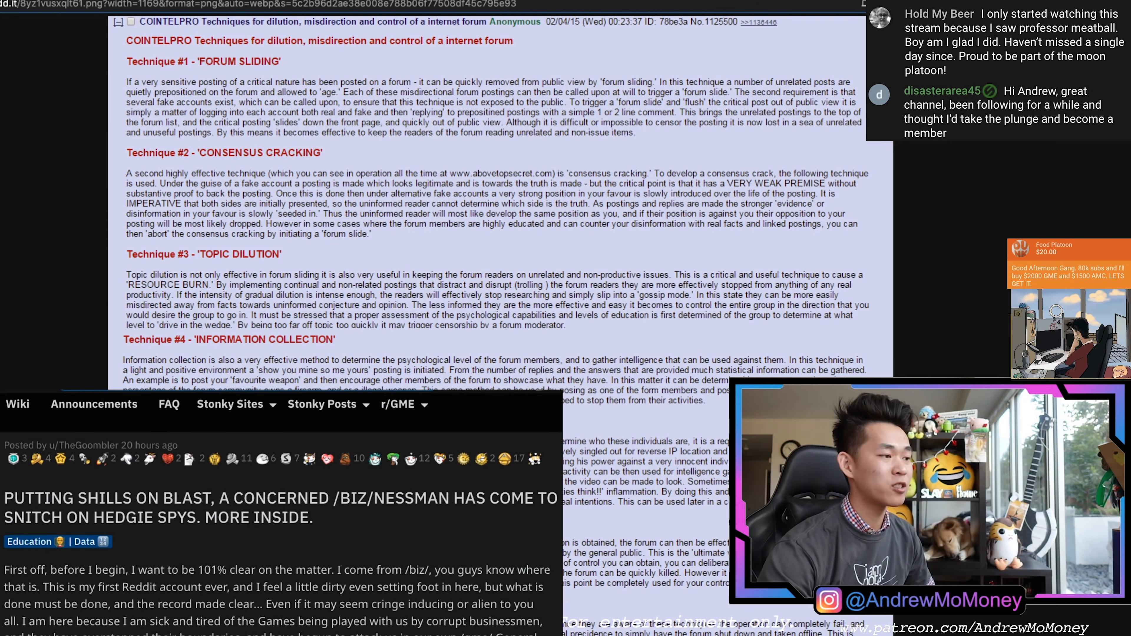
# - Scroll to the paragraph beginning 'It began a couple of weeks ago' about janitors monitoring threads
pyautogui.scroll(-3)
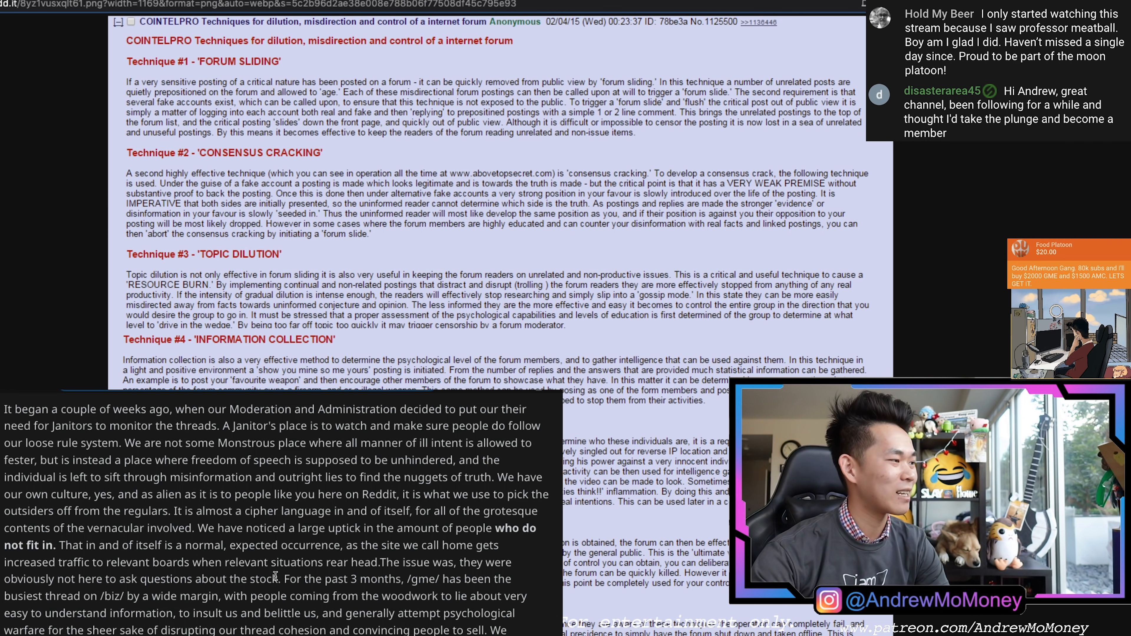
# - Highlight 'they were obviously not here to ask questions about the stock', then read on to the /gme/ passage
pyautogui.moveTo(384, 562); pyautogui.dragTo(279, 579)
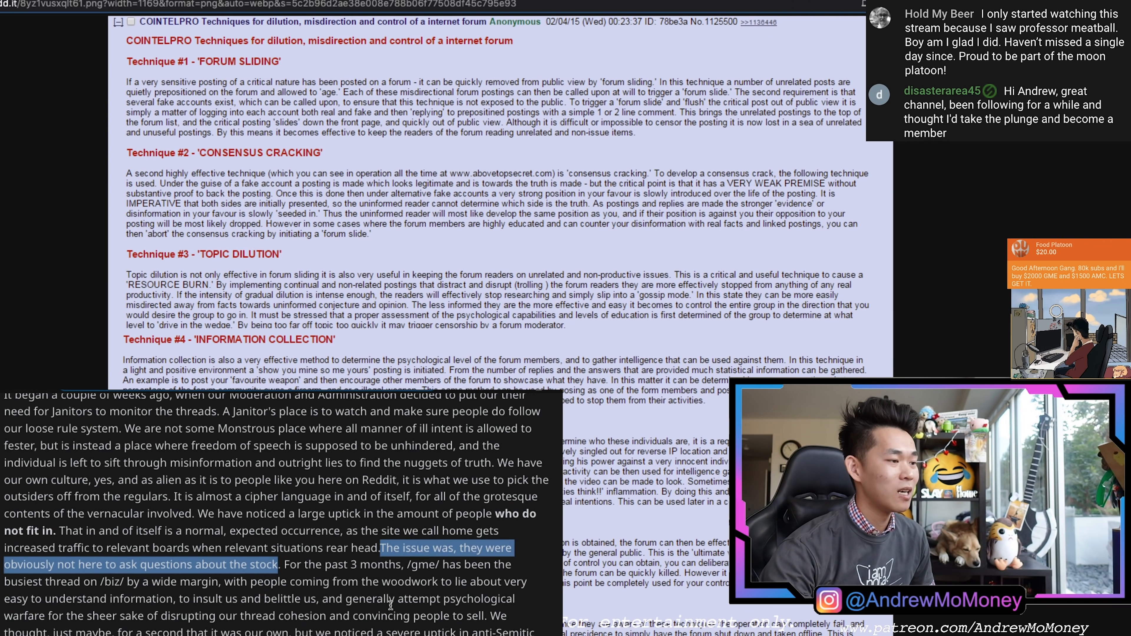
pyautogui.scroll(-3)
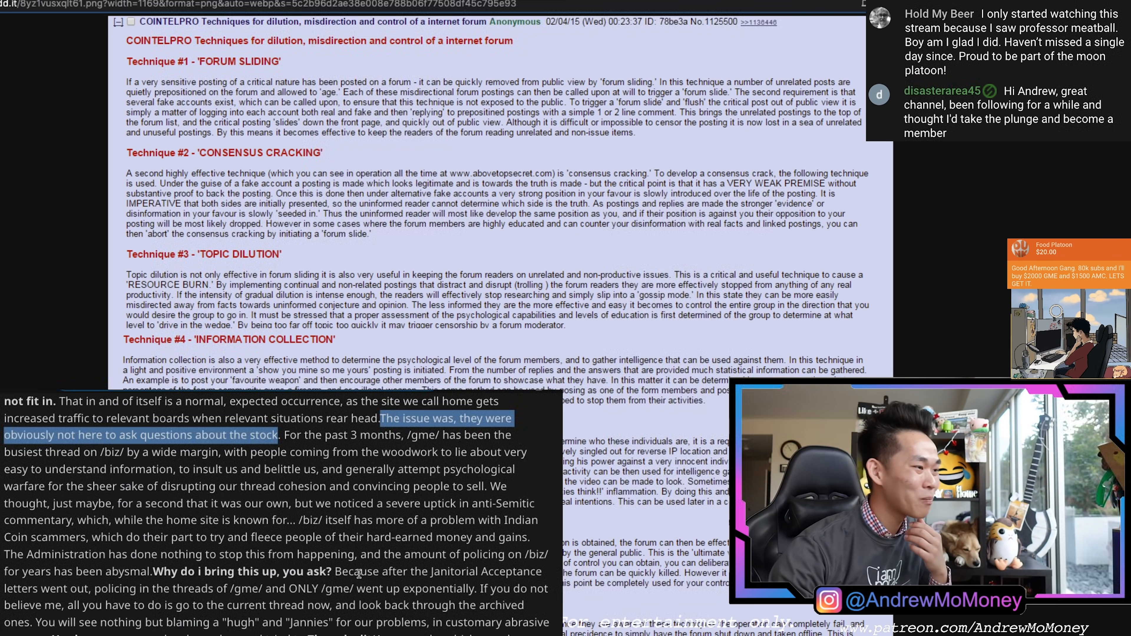
# - Read down the post and highlight the huge ban increase percentage
pyautogui.scroll(-3)
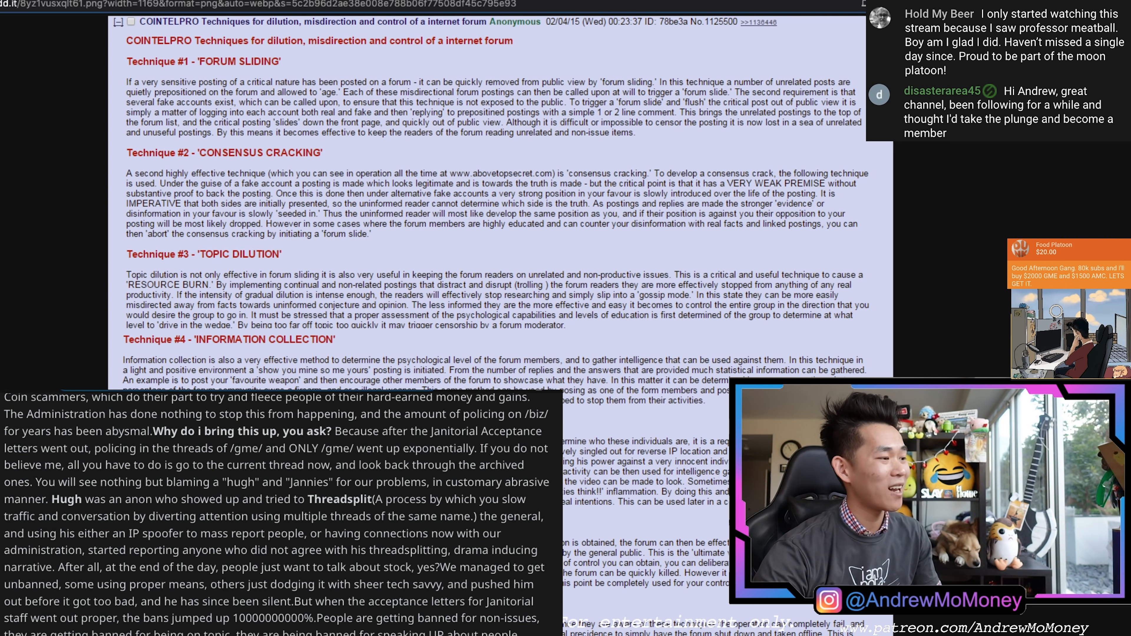
pyautogui.scroll(-3)
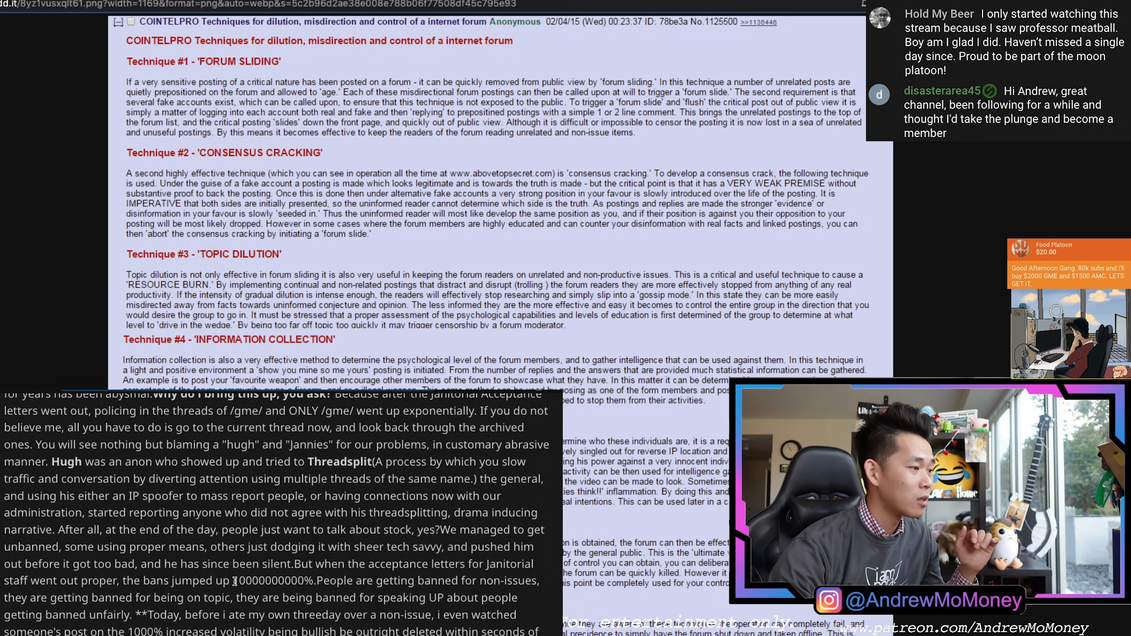
pyautogui.doubleClick(273, 581)
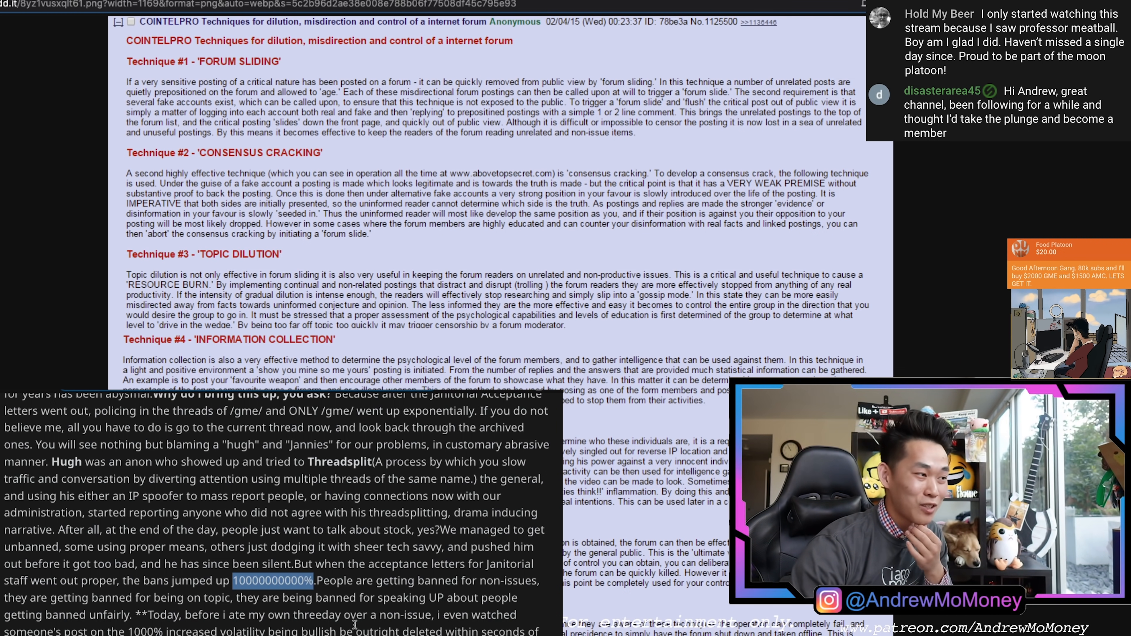
# - Continue to the 'To close this rather girthy post' section on the hedge-fund psyop
pyautogui.scroll(-3)
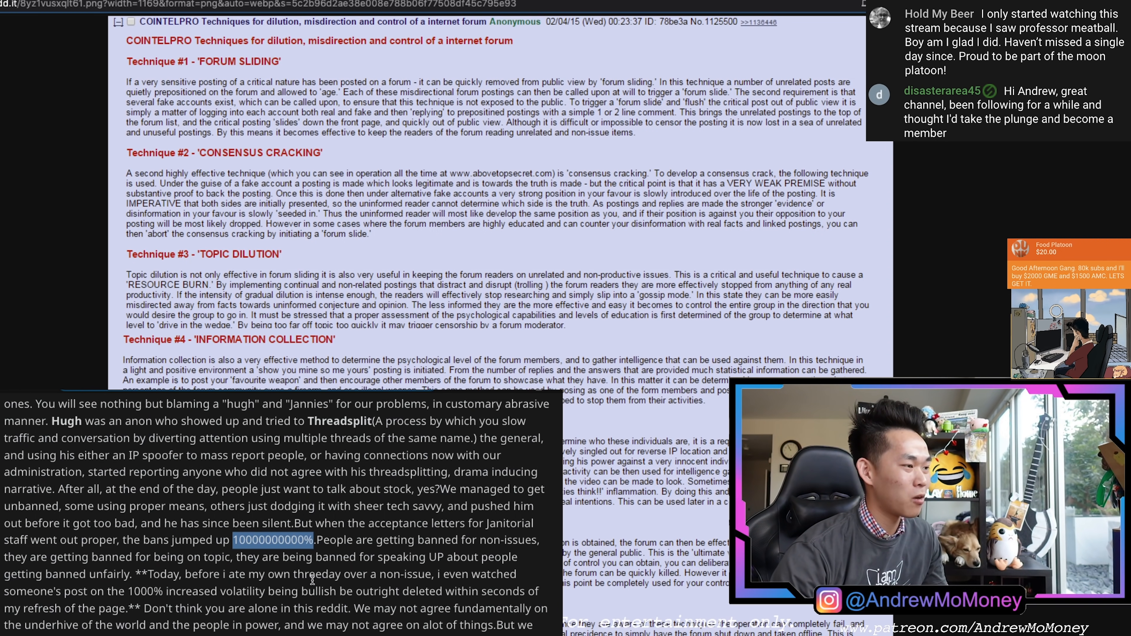
pyautogui.moveTo(496, 584)
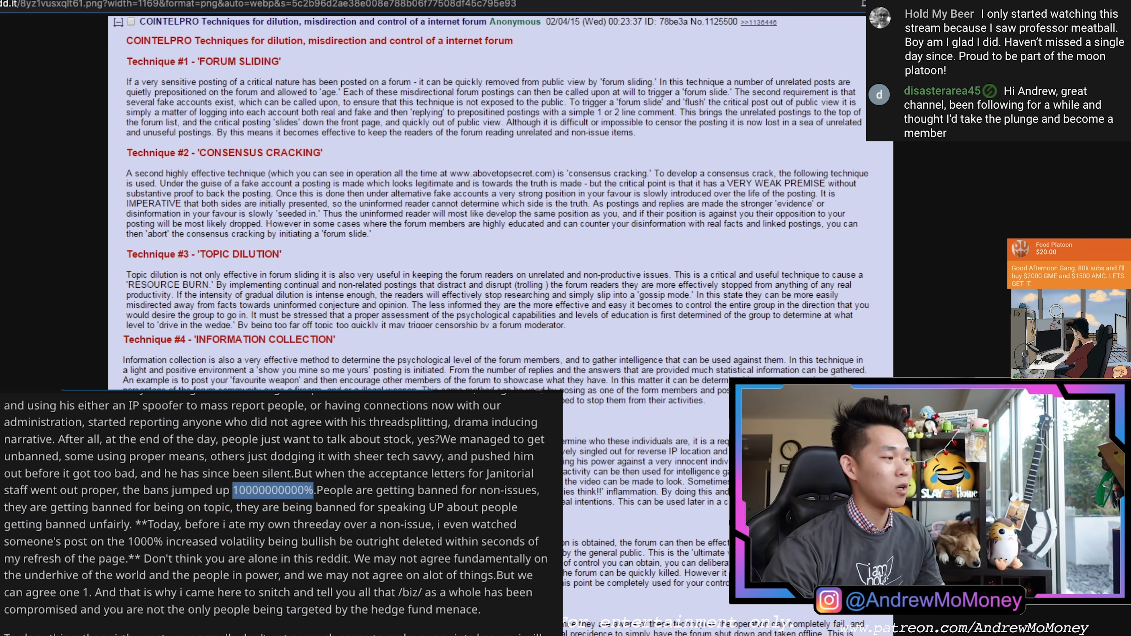
pyautogui.scroll(-3)
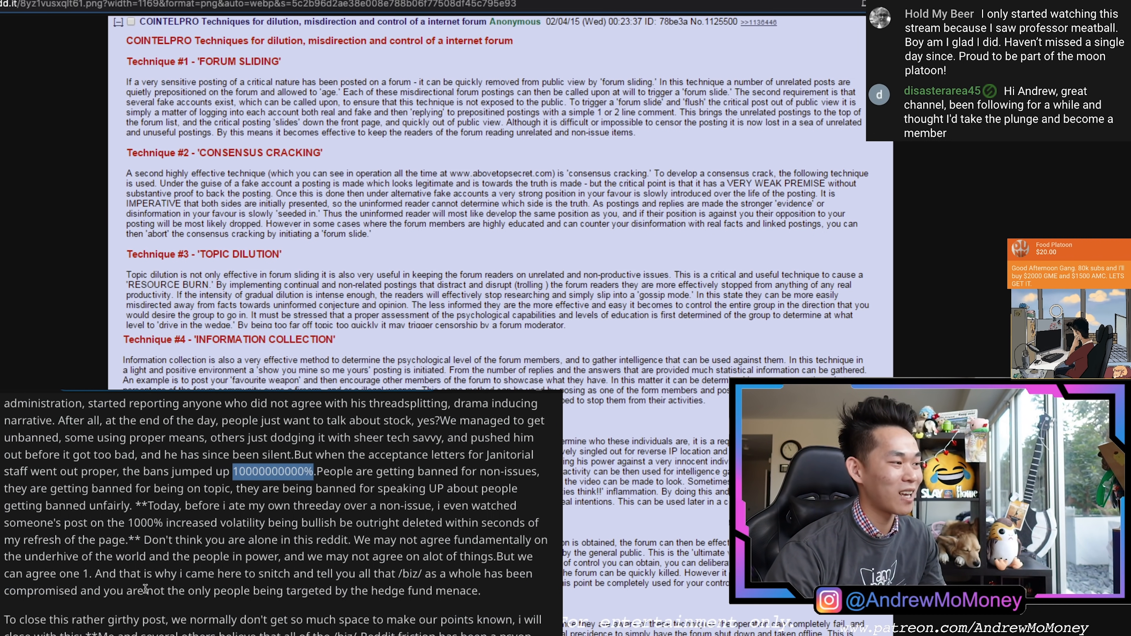
pyautogui.moveTo(499, 597)
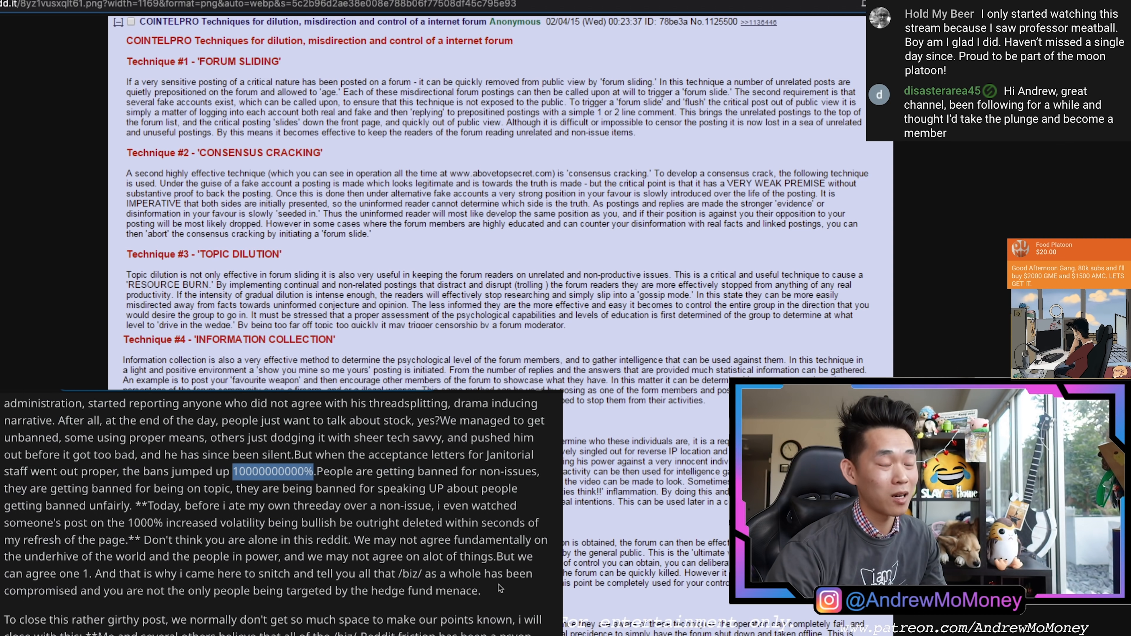
pyautogui.scroll(-3)
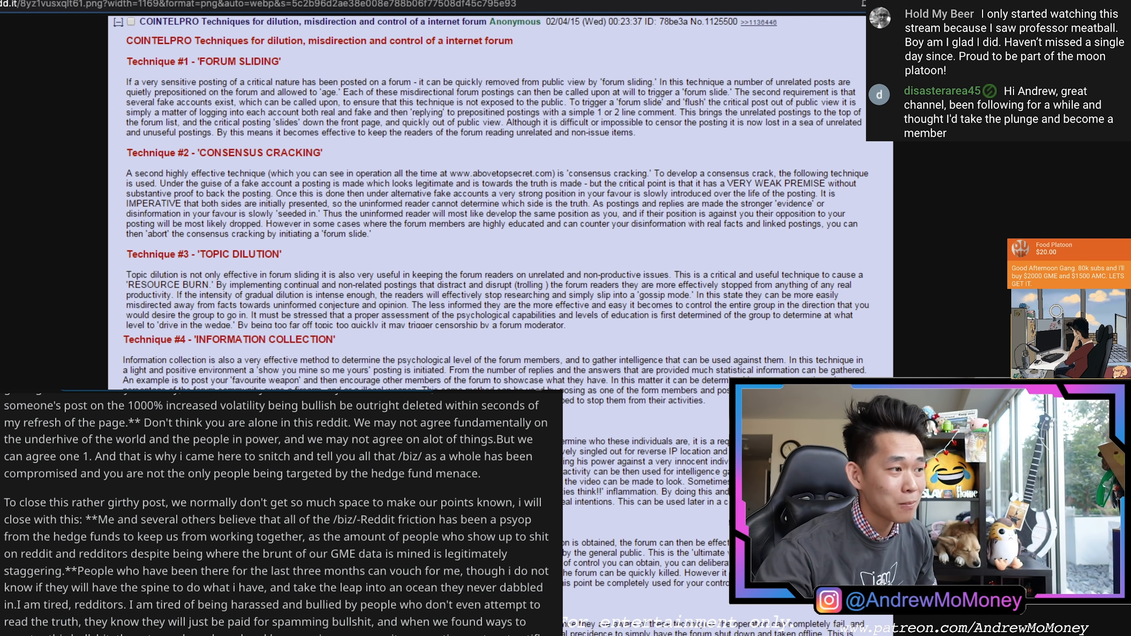
# - Scroll through 'I will not be silence, Hedgies' to the 'BELOW, you will find an image' paragraph
pyautogui.scroll(-3)
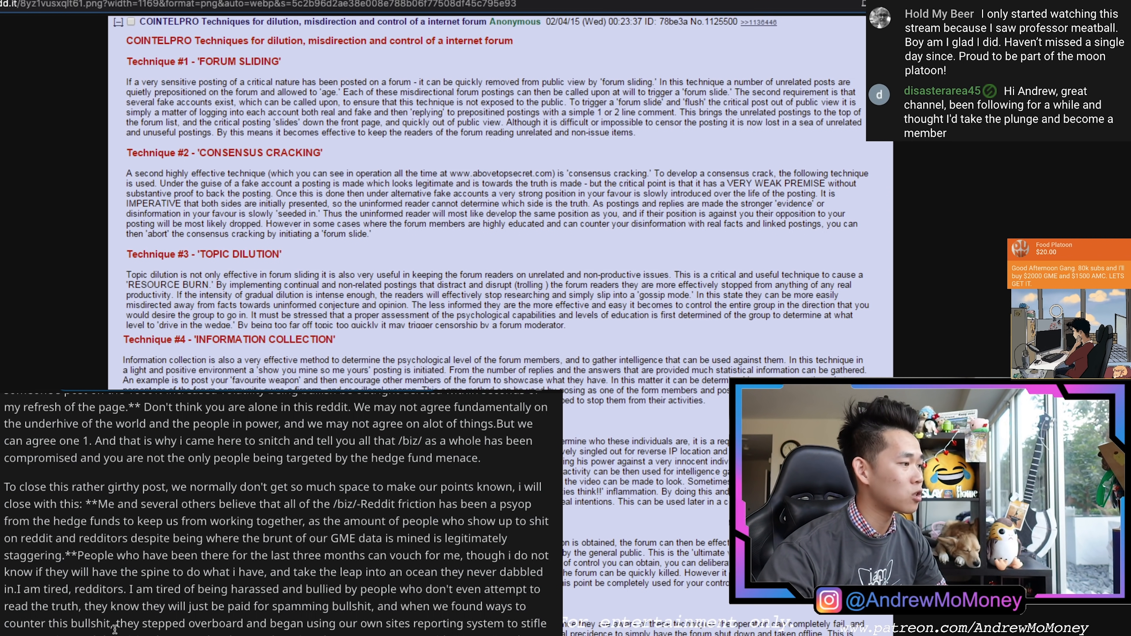
pyautogui.scroll(-3)
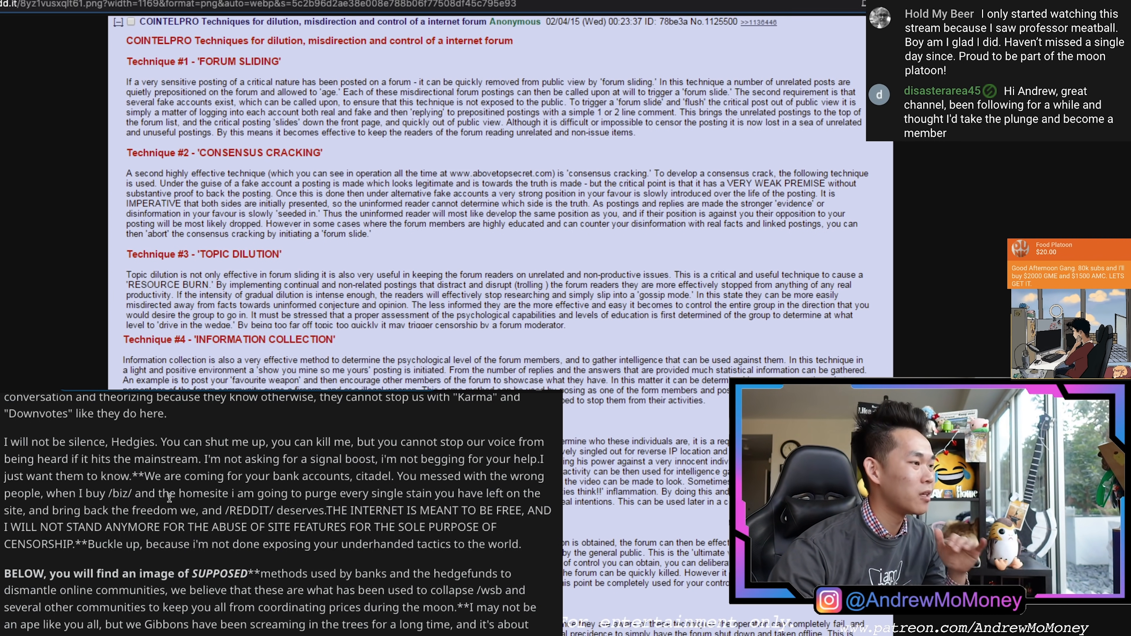
# - Reach the post's end and highlight 'You don't have to believe me, but I'm not the type to just go someplace and lie'
pyautogui.scroll(-3)
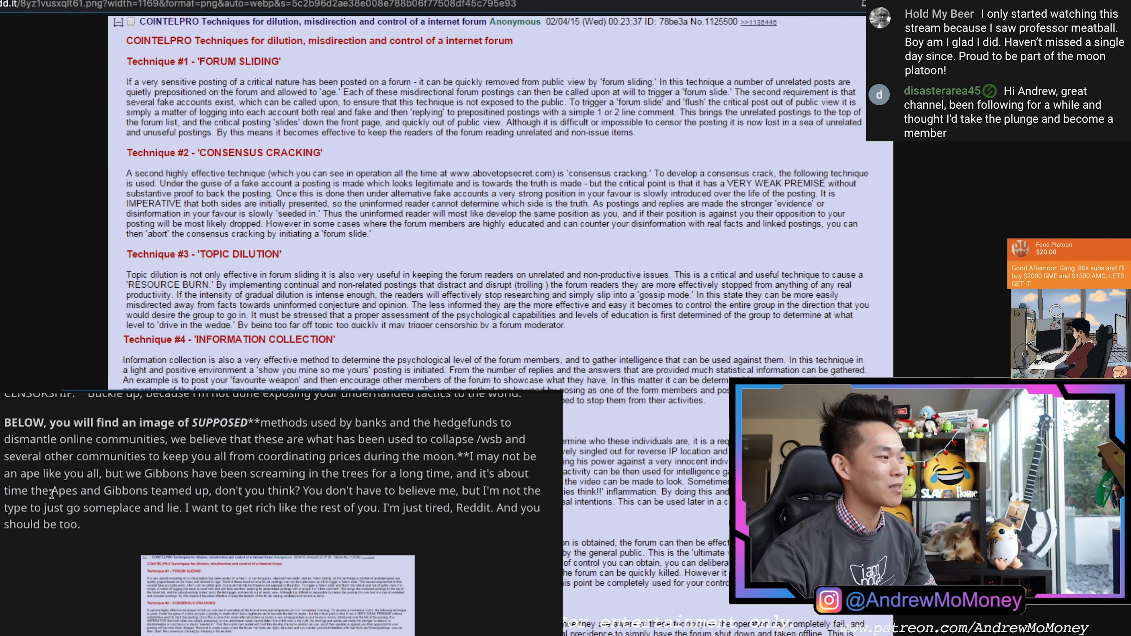
pyautogui.moveTo(308, 522)
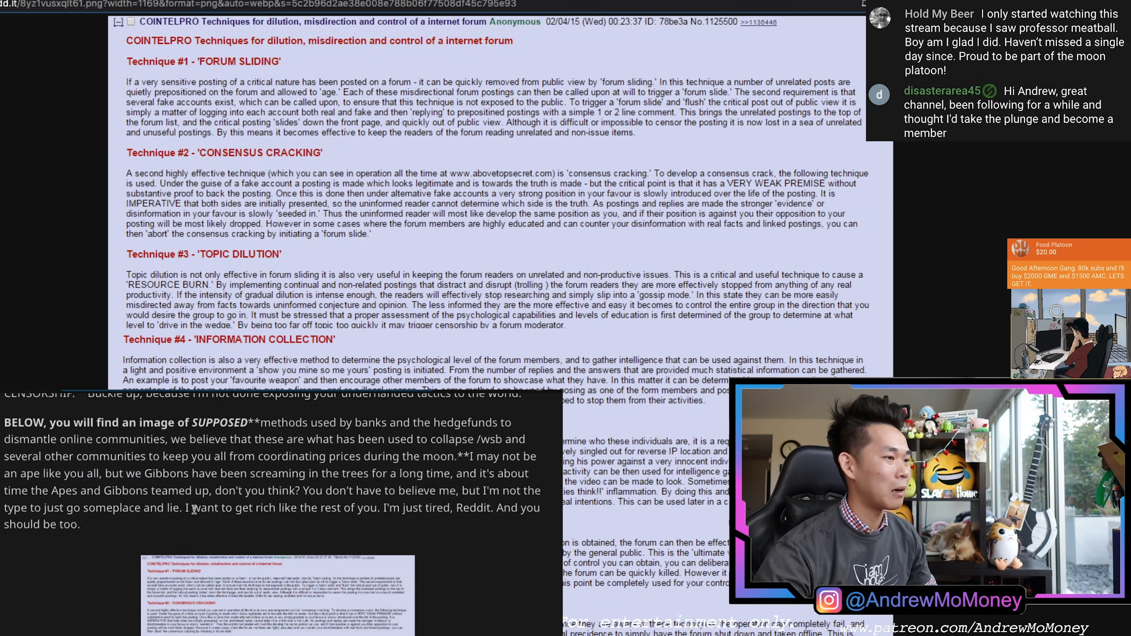
pyautogui.moveTo(340, 491); pyautogui.dragTo(155, 508)
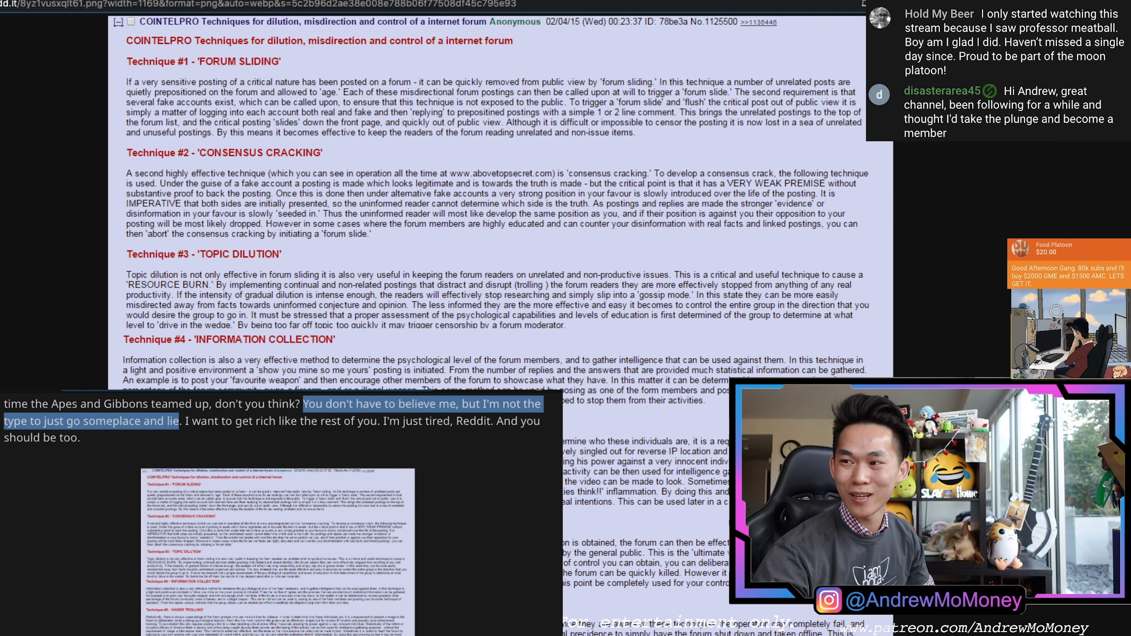
pyautogui.moveTo(166, 184)
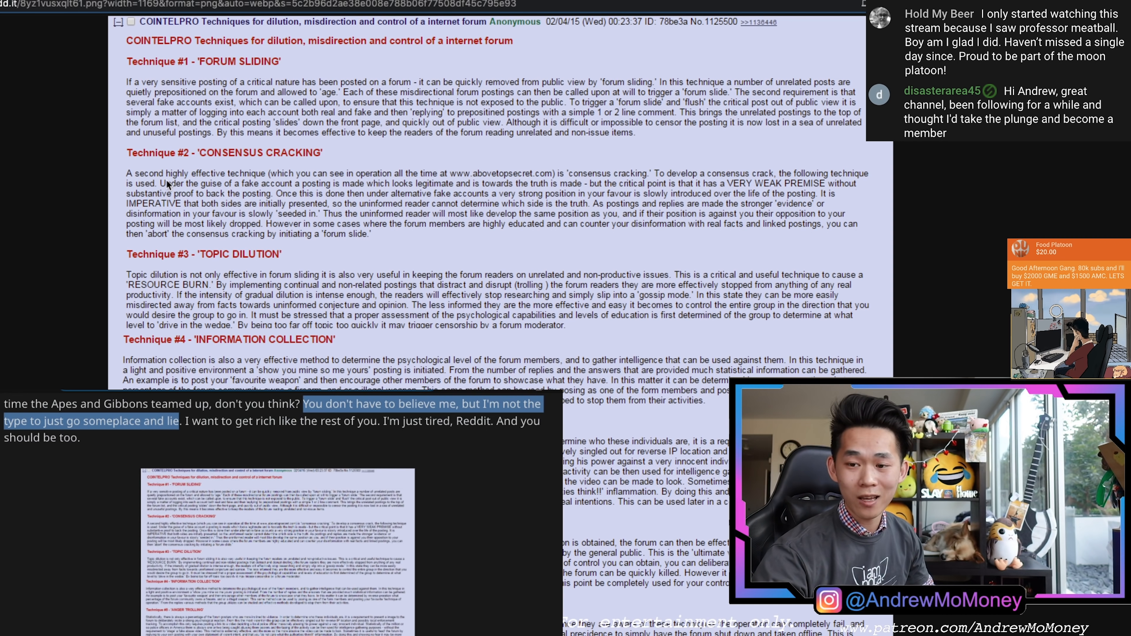
pyautogui.moveTo(208, 264)
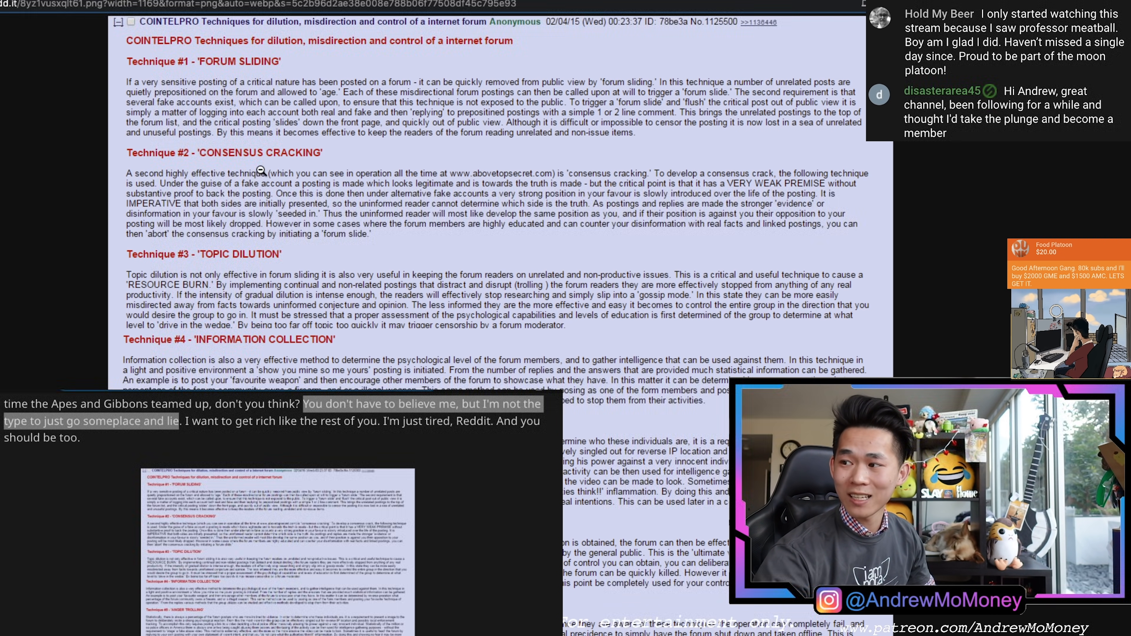
pyautogui.moveTo(188, 258)
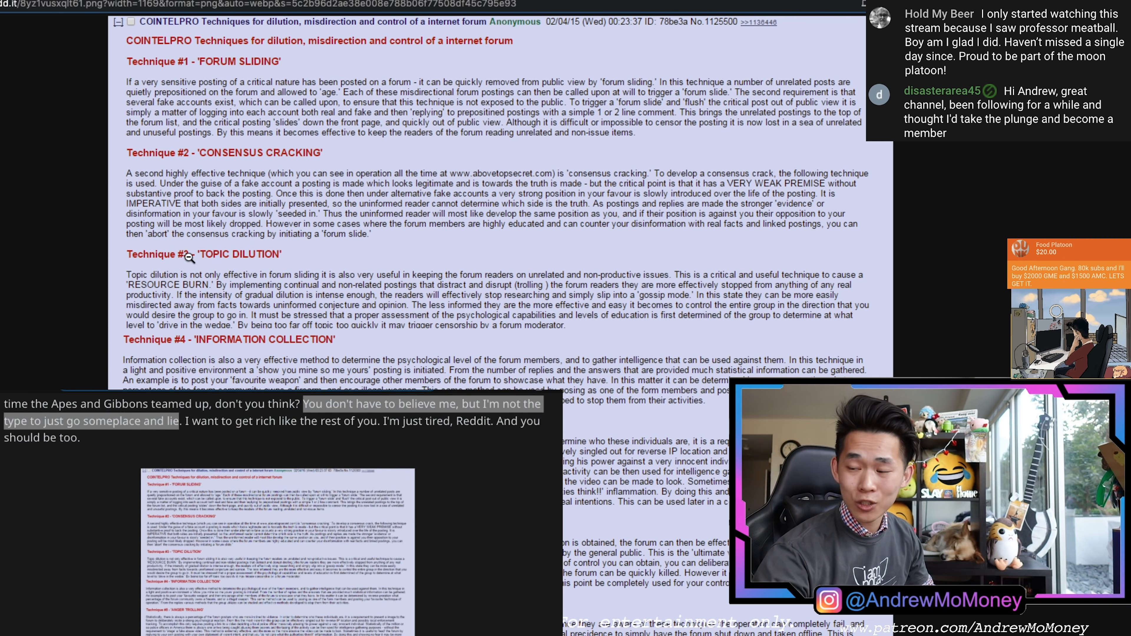
# - Scroll the COINTELPRO image past Technique #4 to the Conclusion and Twenty-Five Rules of Disinformation
pyautogui.scroll(-3)
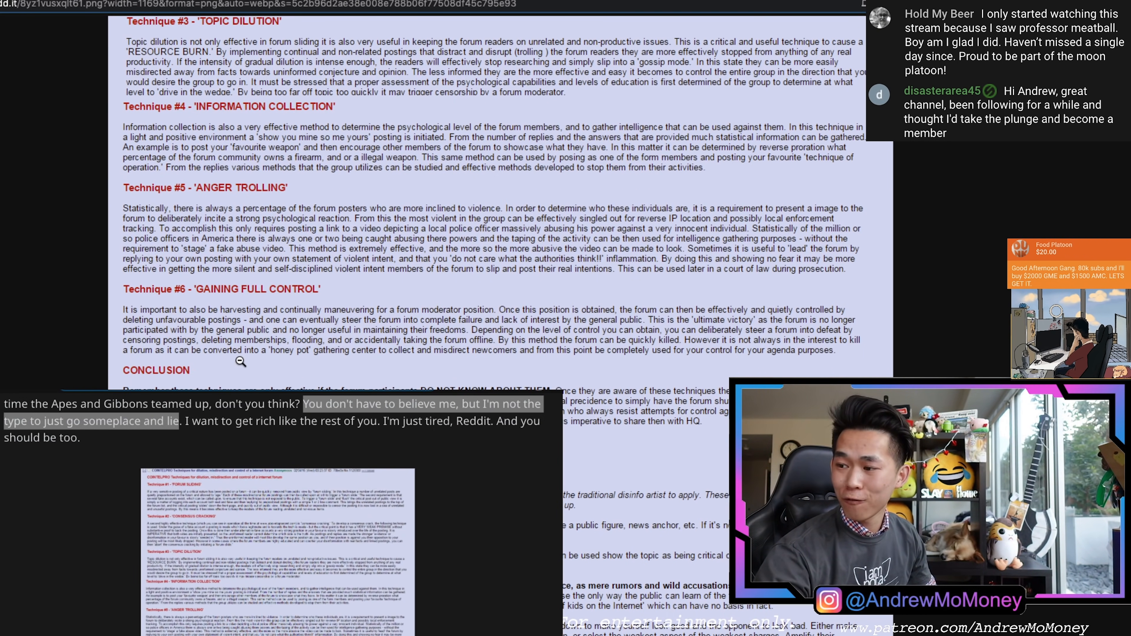
pyautogui.scroll(-3)
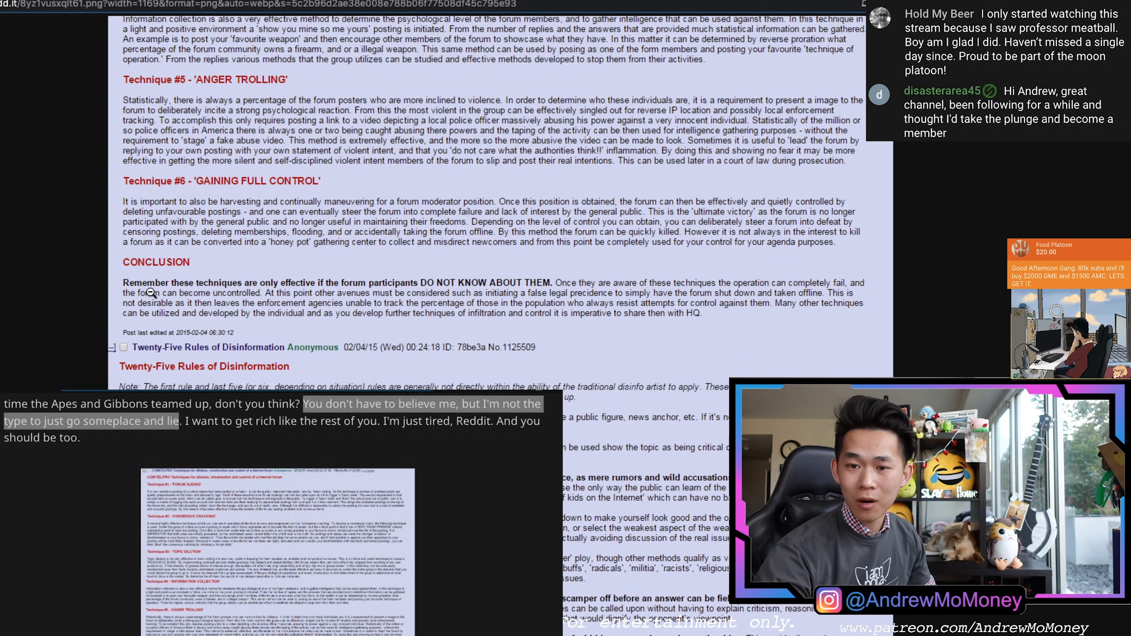